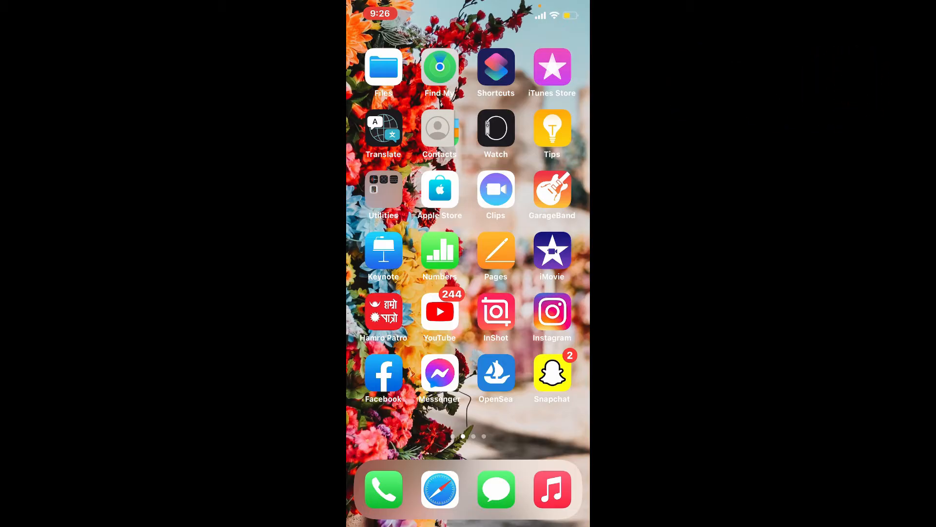
# Step: Launch Snapchat from the home screen to reach its camera view
pyautogui.click(552, 373)
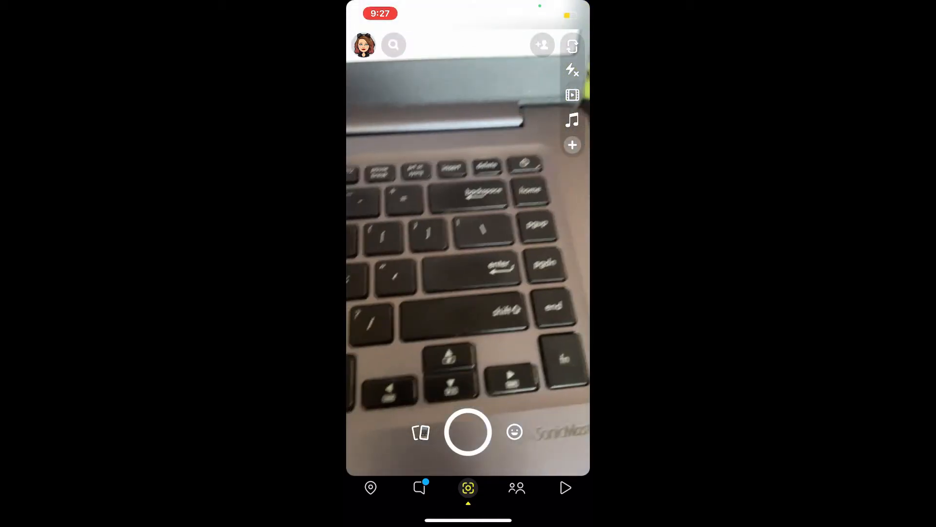
# Step: Record a video snap of the laptop keyboard and save it to the camera roll
pyautogui.click(467, 432)
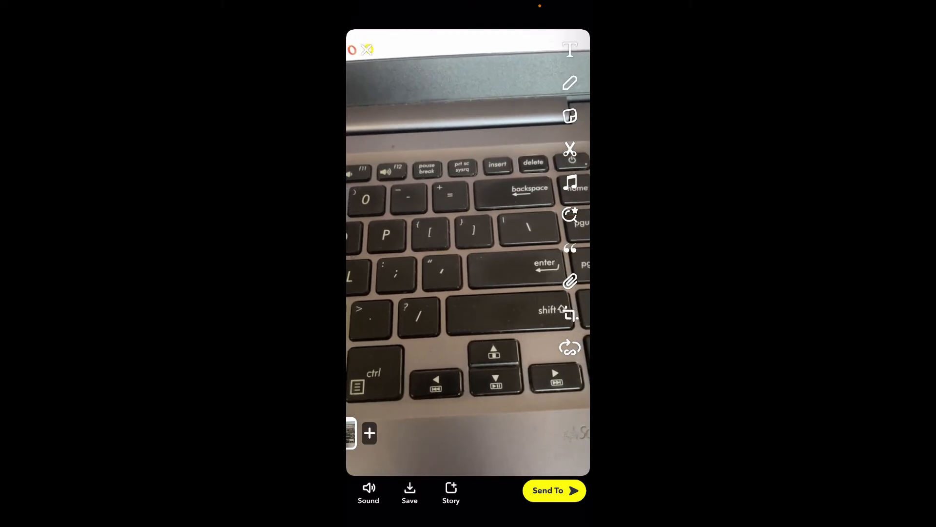
pyautogui.click(410, 492)
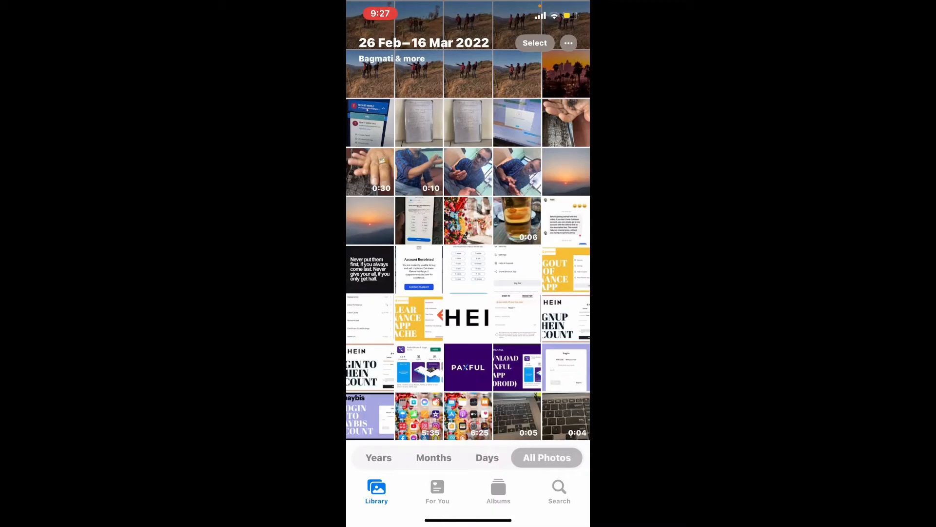
# Step: Scroll through All Photos to confirm the saved keyboard clip is there
pyautogui.scroll(-3)
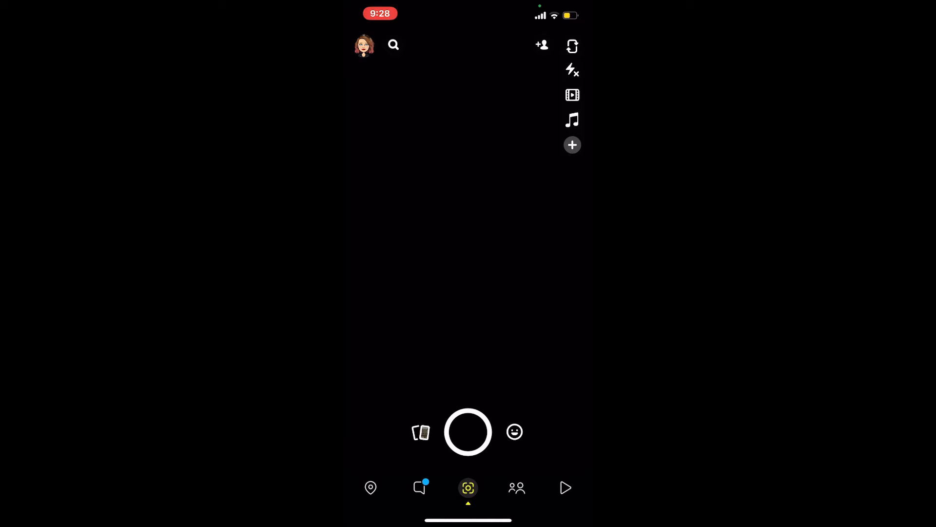
pyautogui.click(364, 45)
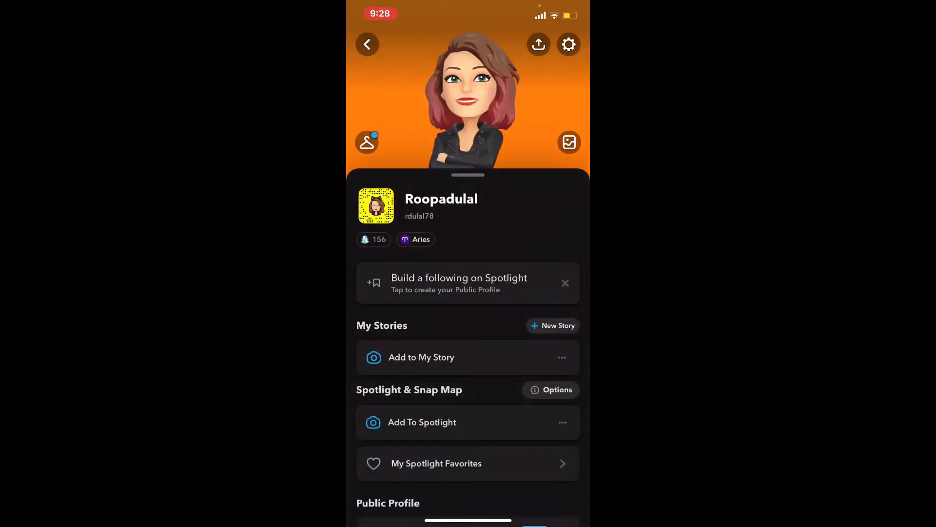
pyautogui.click(567, 44)
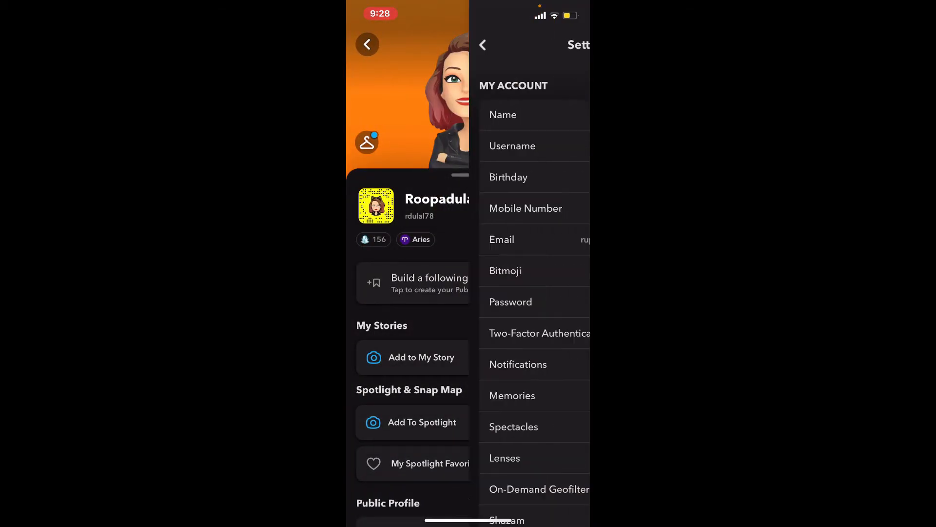
pyautogui.click(512, 395)
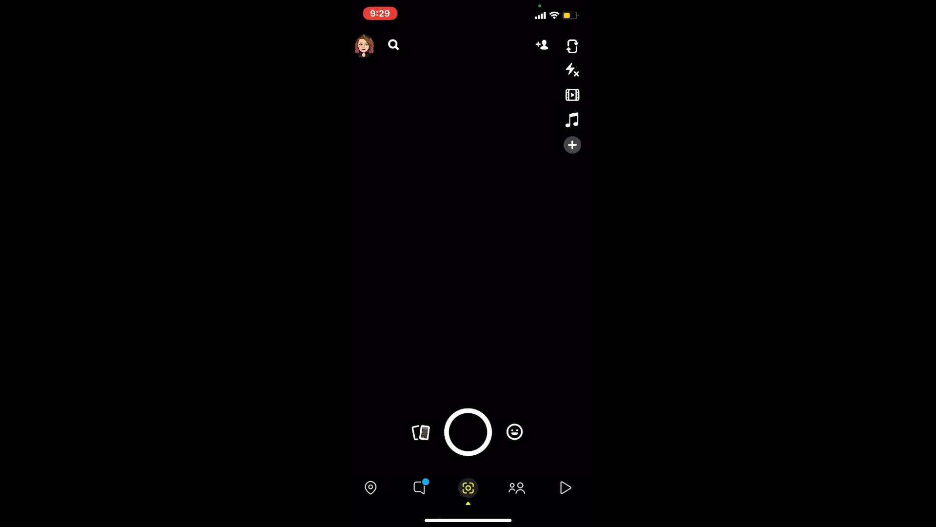
# Step: Bring up Memories and the options for the Patan, 18 January 2022 snap
pyautogui.click(421, 432)
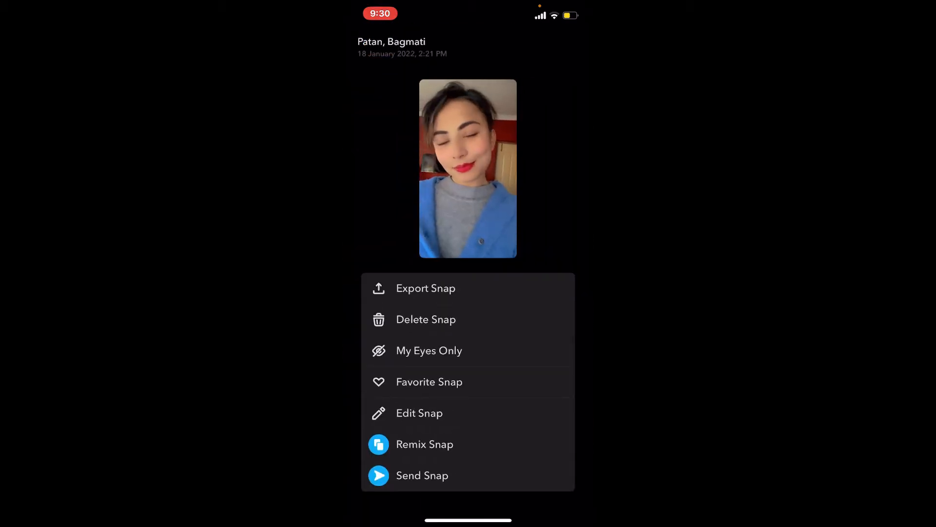
# Step: Export the January 2022 memory via Download to the phone's camera roll
pyautogui.click(420, 412)
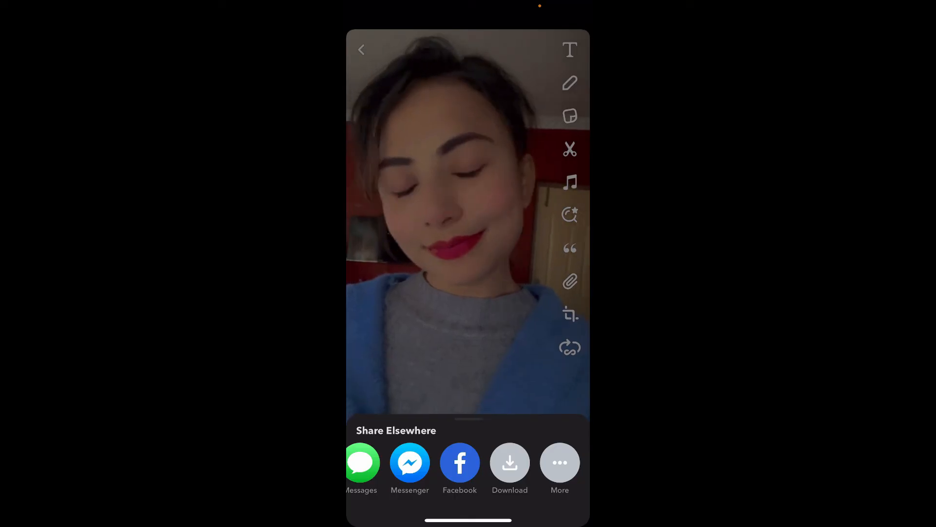
pyautogui.click(510, 461)
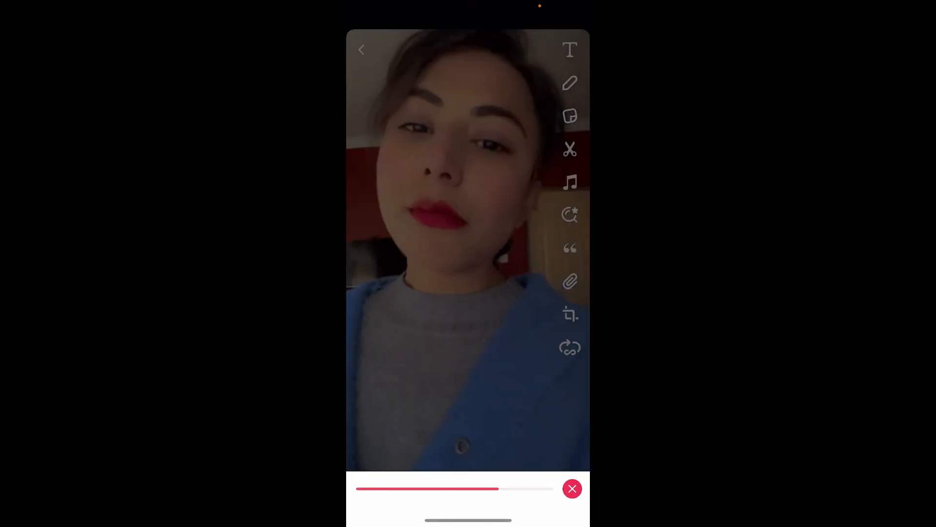